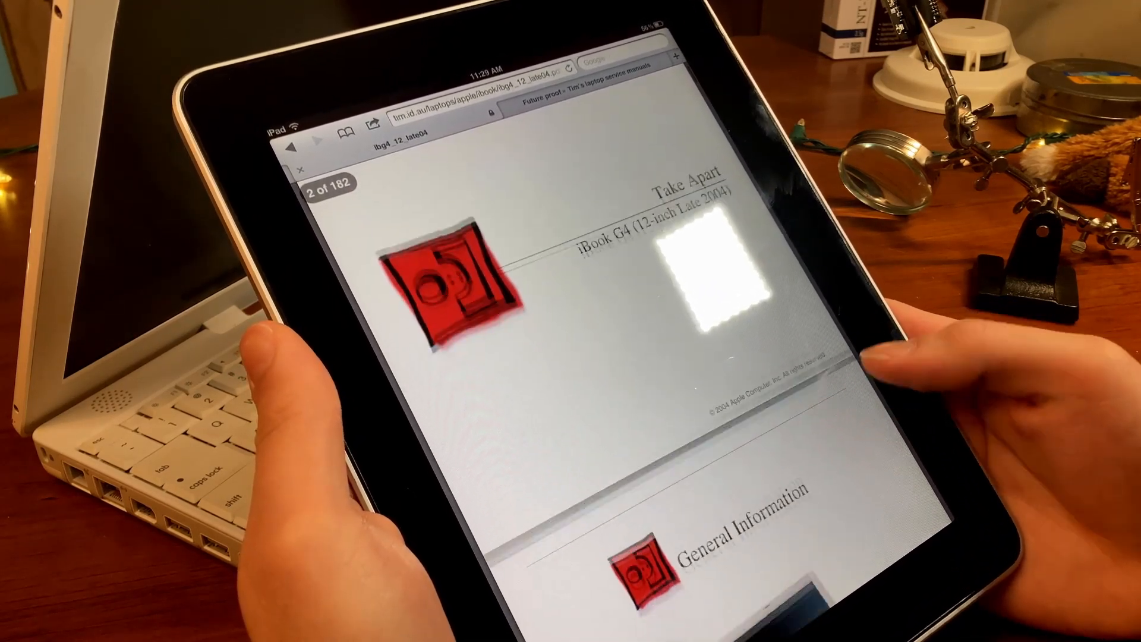
scroll(up, 3)
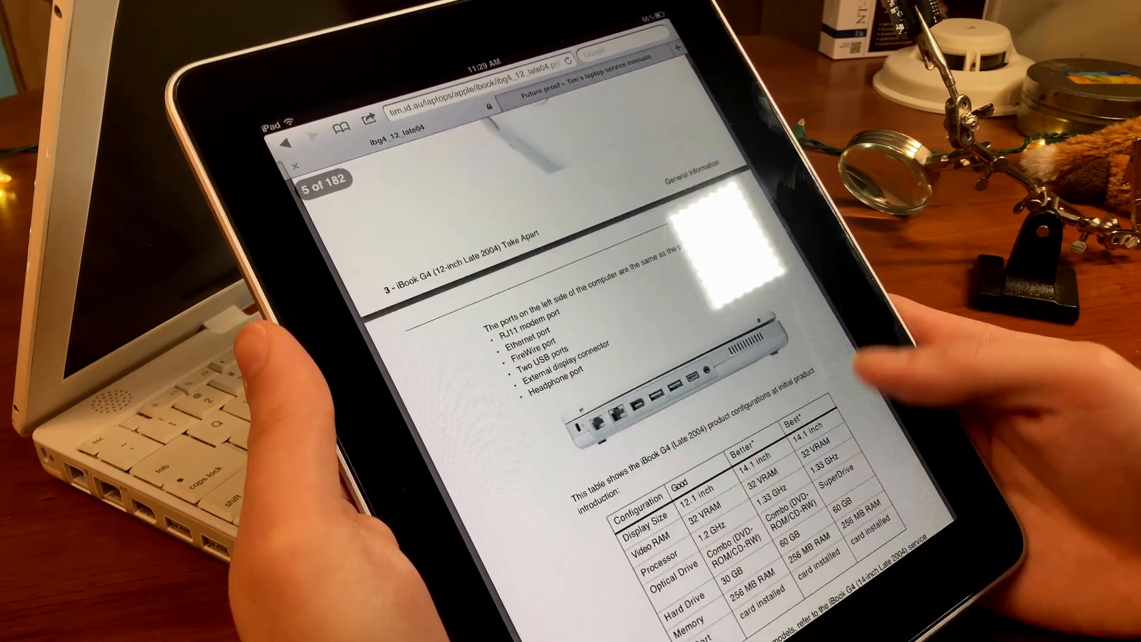
scroll(down, 3)
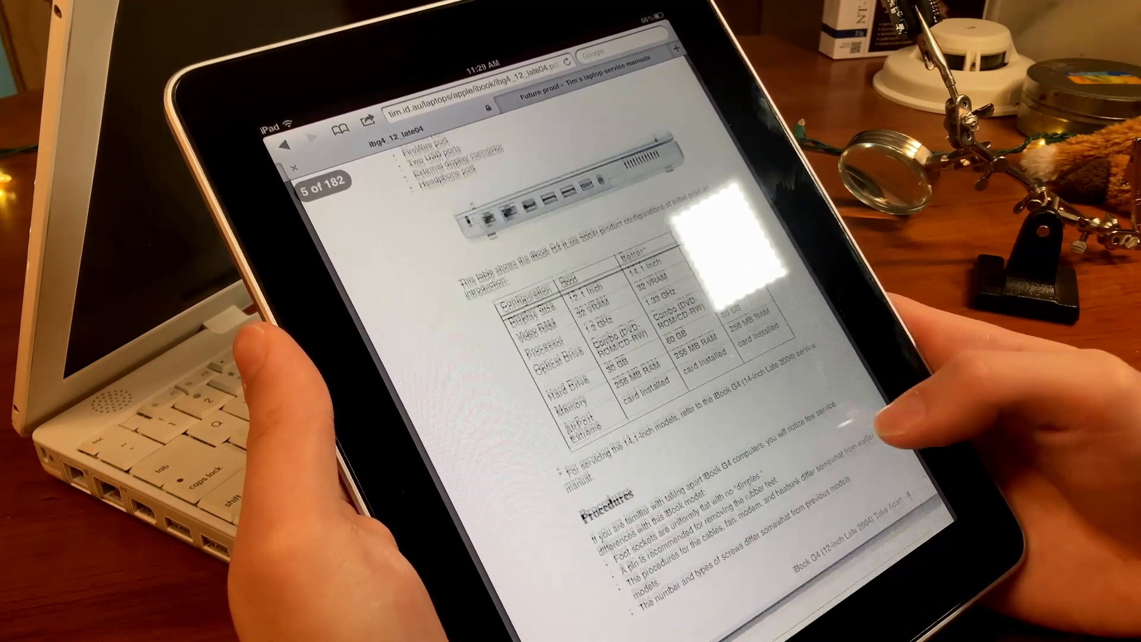
scroll(down, 3)
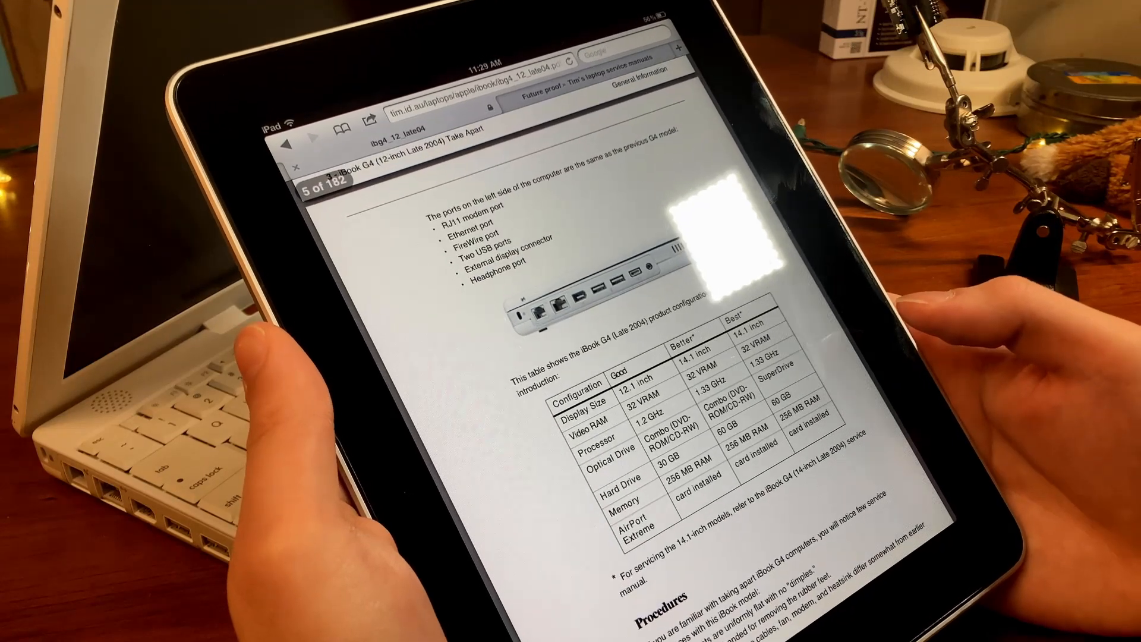
scroll(up, 3)
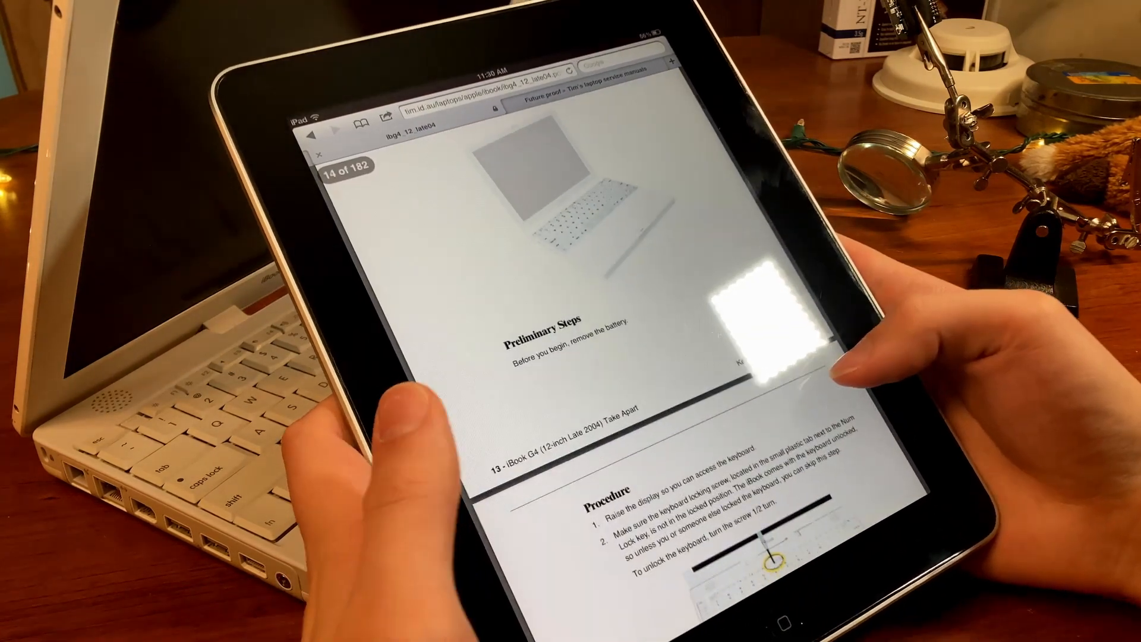
scroll(up, 3)
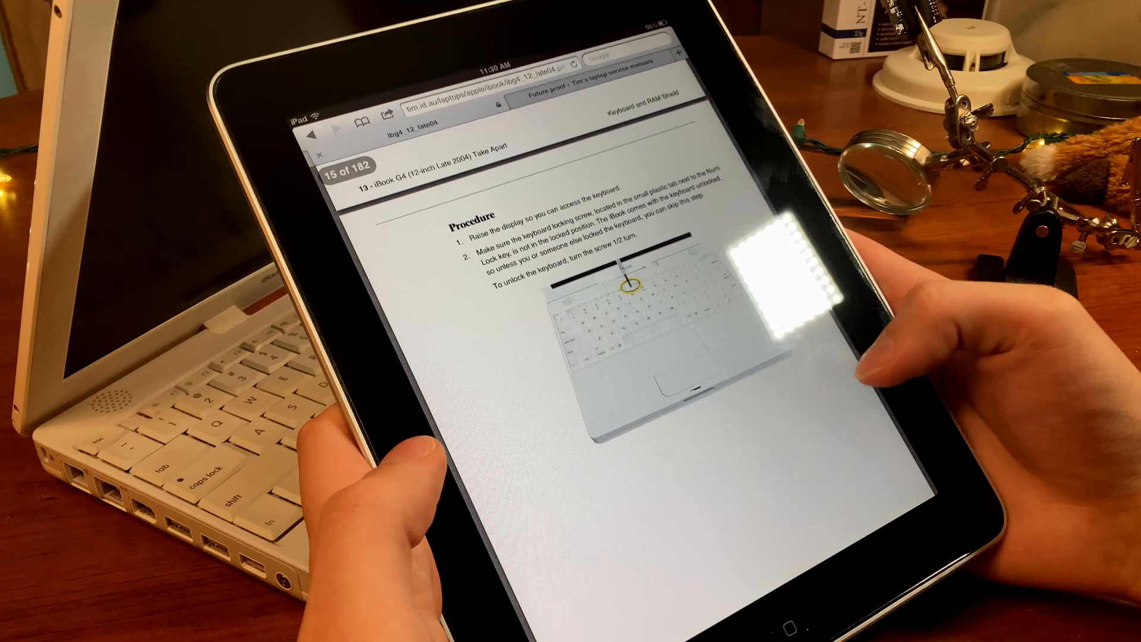